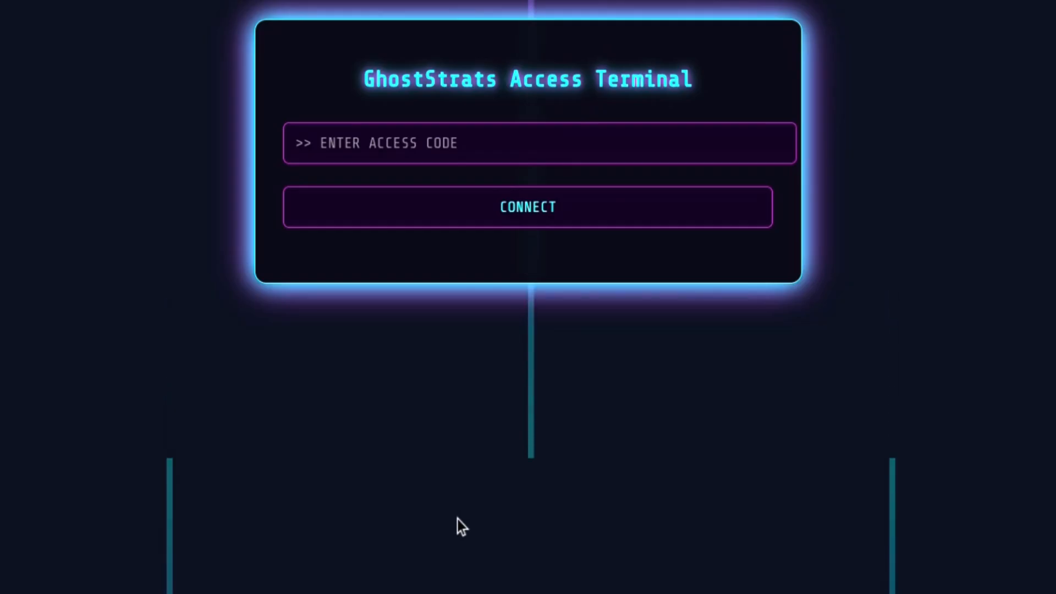
# Step: Enter the access code into the GhostStrats Access Terminal's ENTER ACCESS CODE field
pyautogui.click(527, 207)
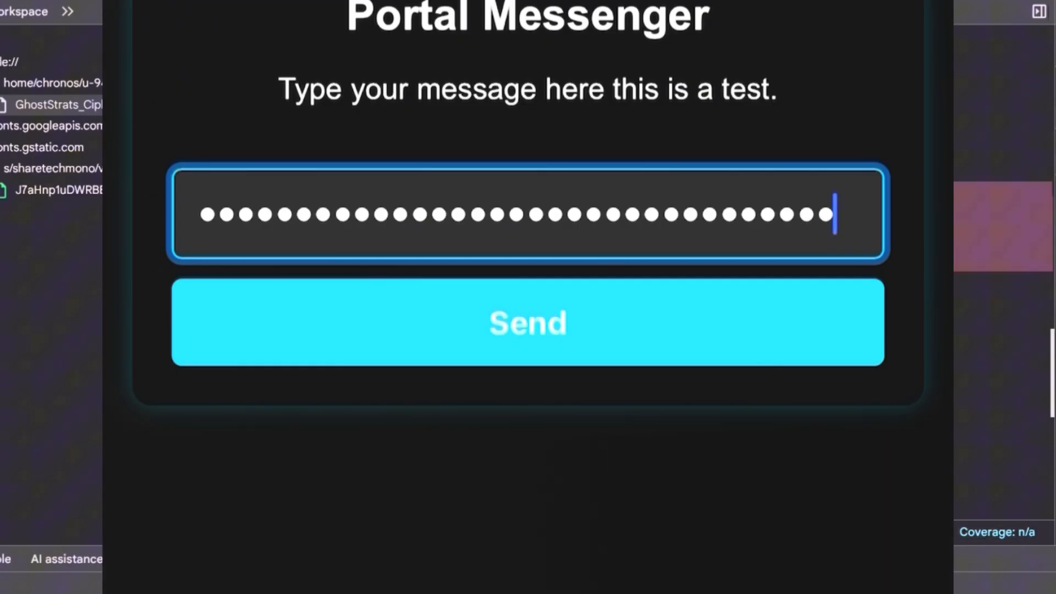
pyautogui.click(527, 322)
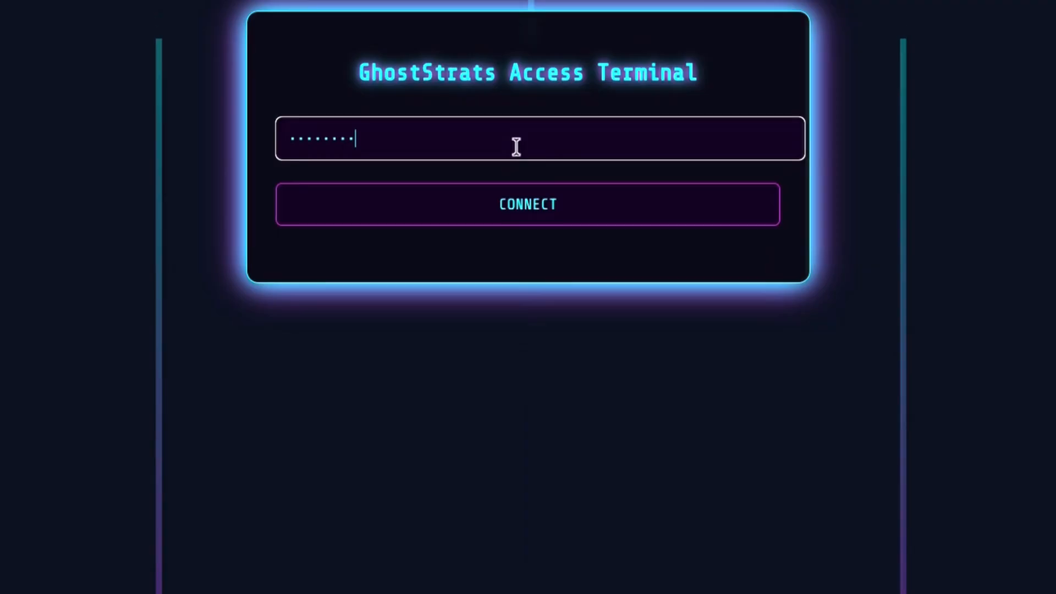
pyautogui.write('•')
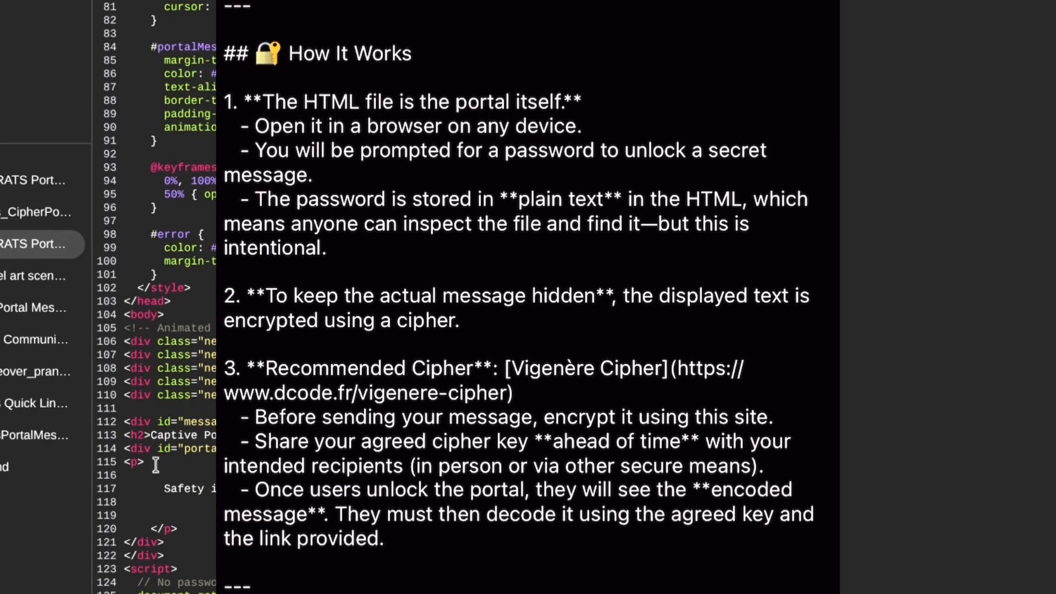
pyautogui.scroll(-3)
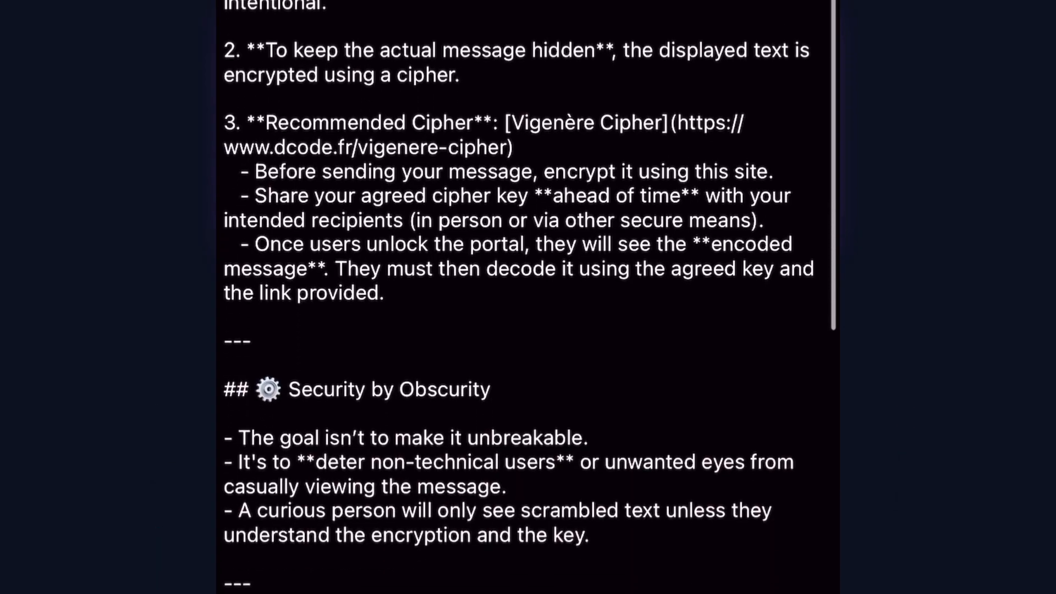
pyautogui.scroll(-3)
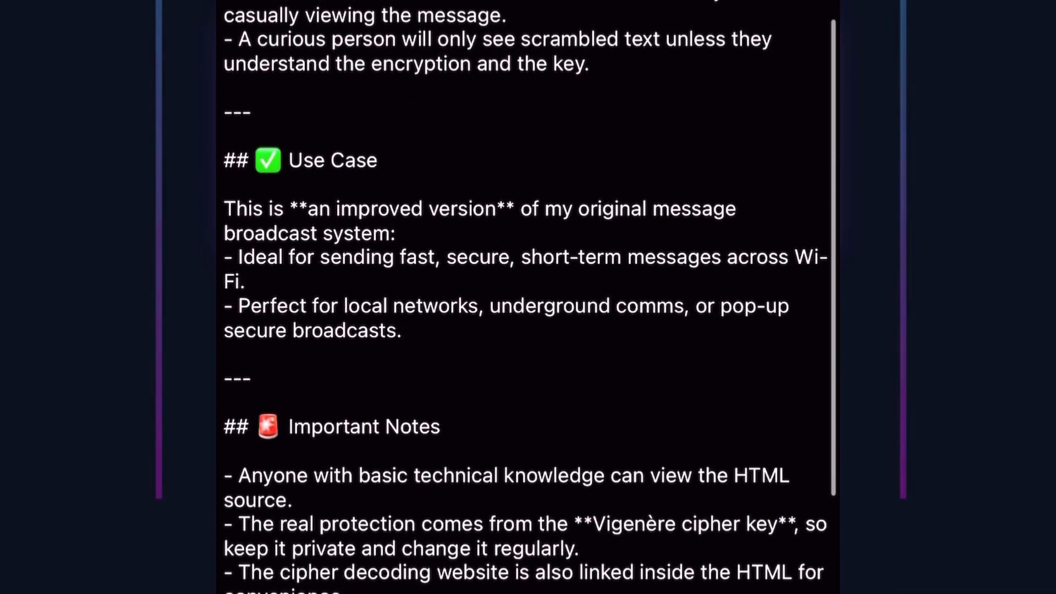
pyautogui.scroll(-3)
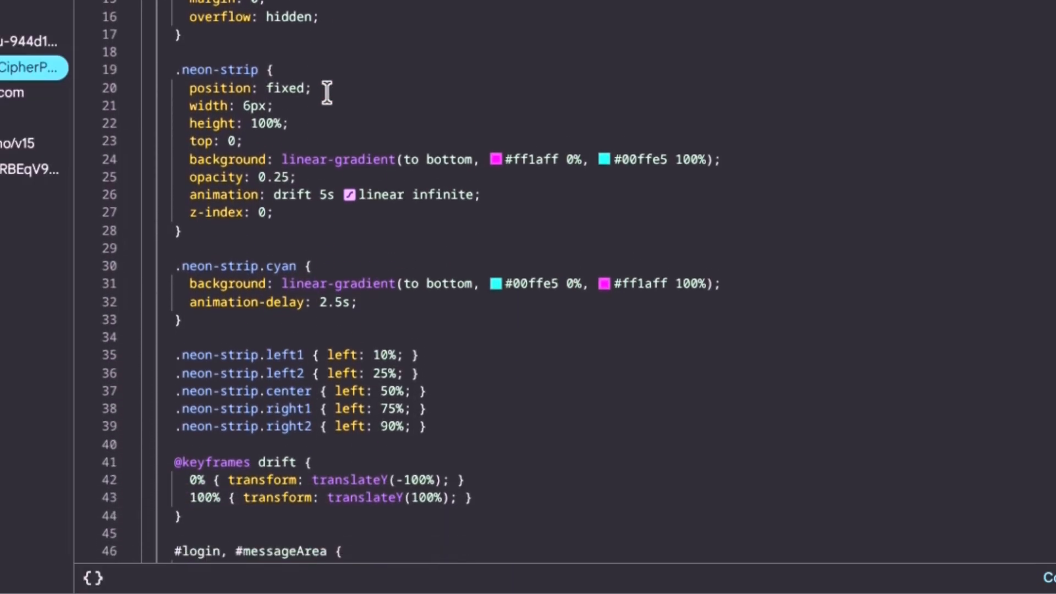
pyautogui.scroll(-3)
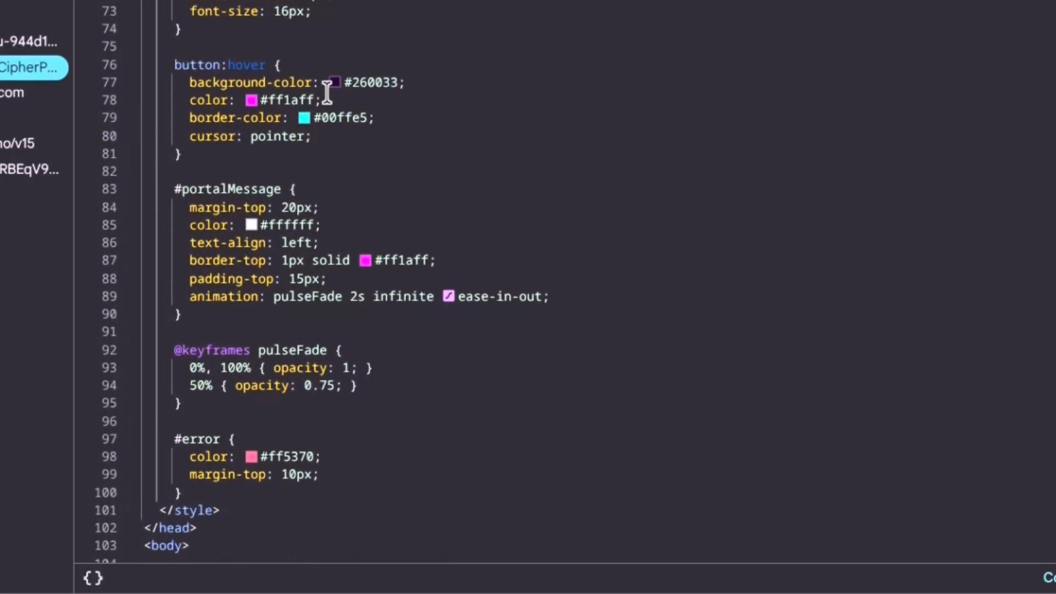
pyautogui.scroll(-3)
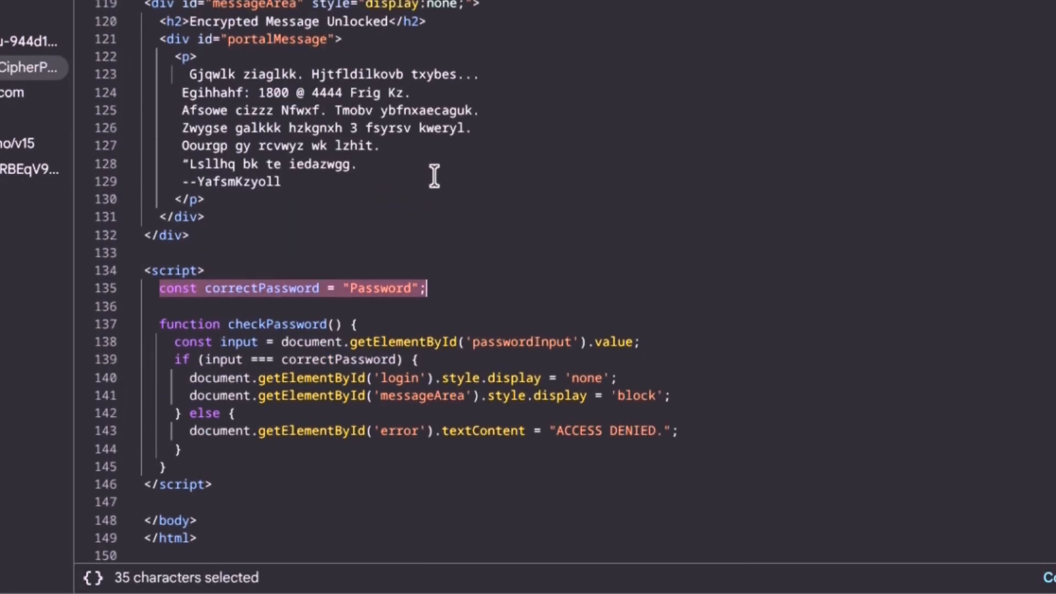
pyautogui.scroll(3)
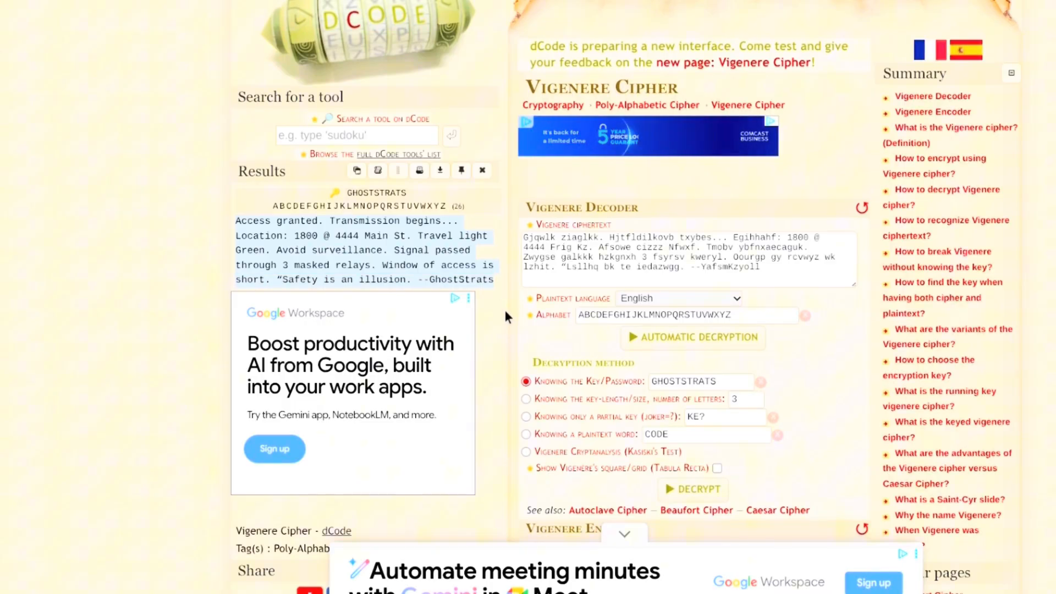
pyautogui.scroll(-3)
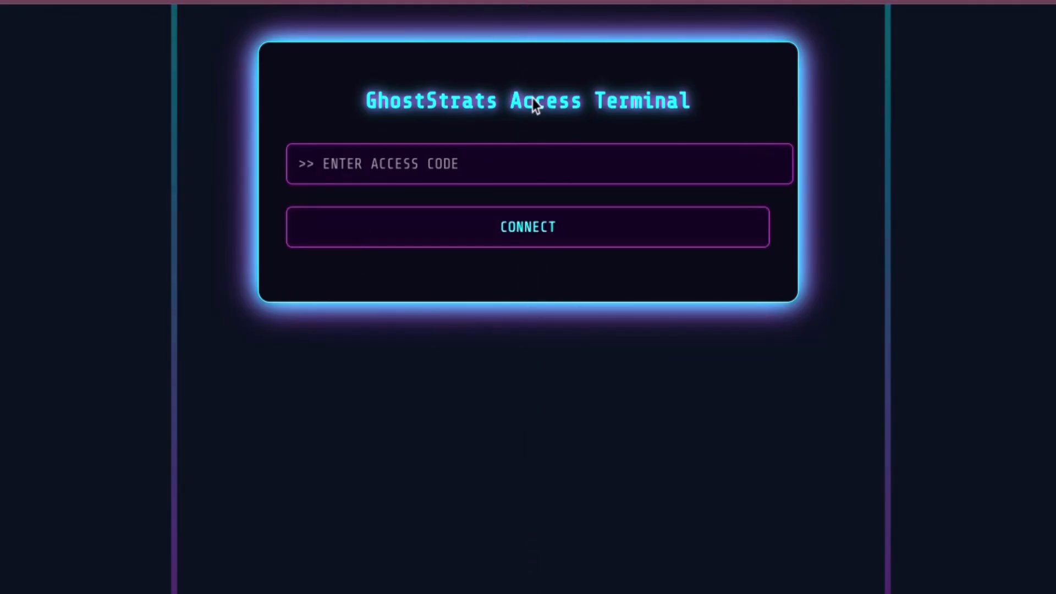
pyautogui.moveTo(463, 543)
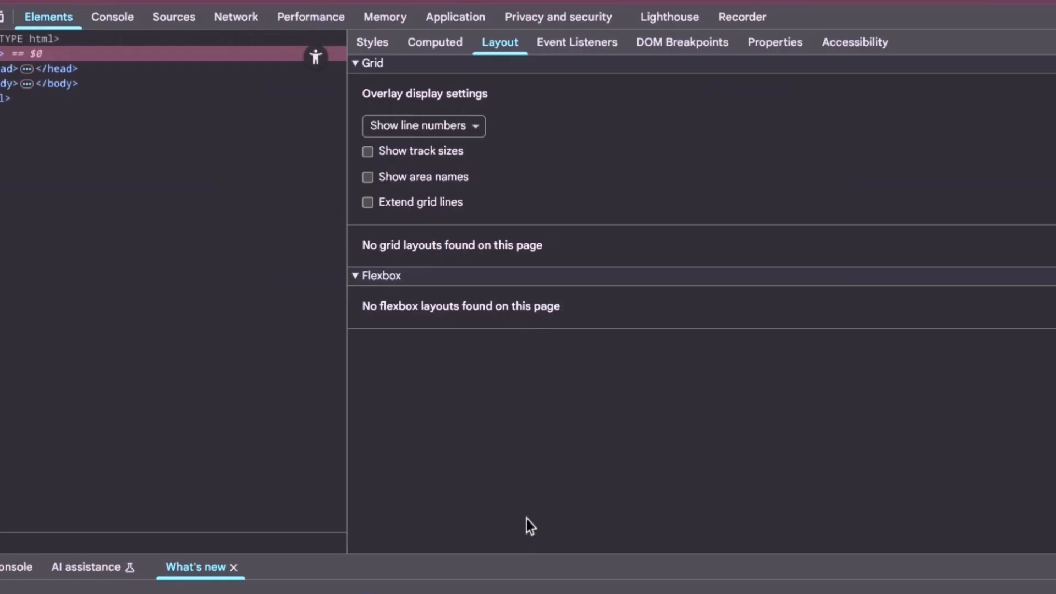
pyautogui.click(172, 17)
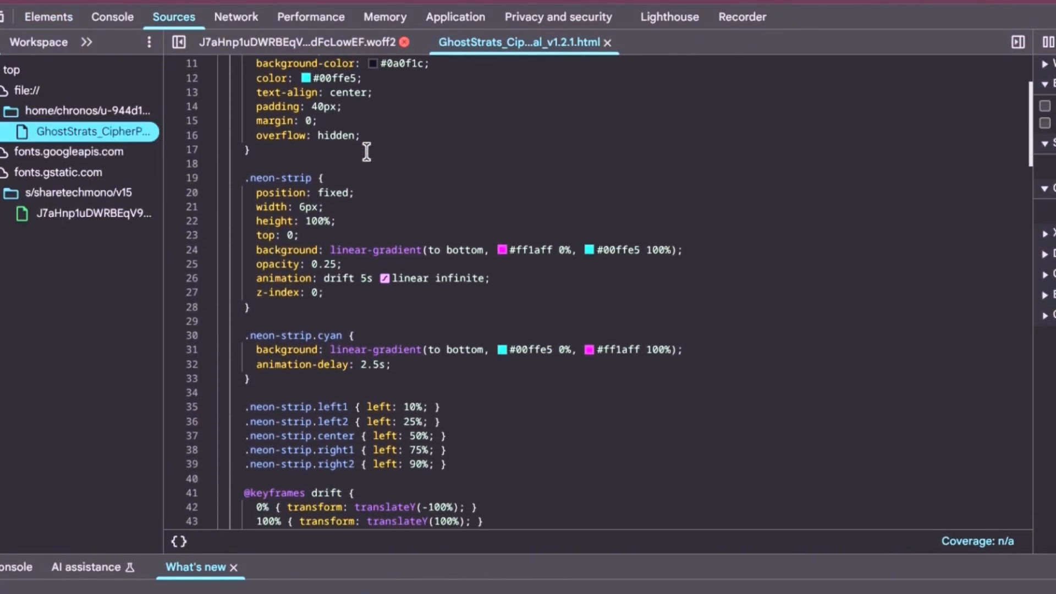
pyautogui.scroll(-3)
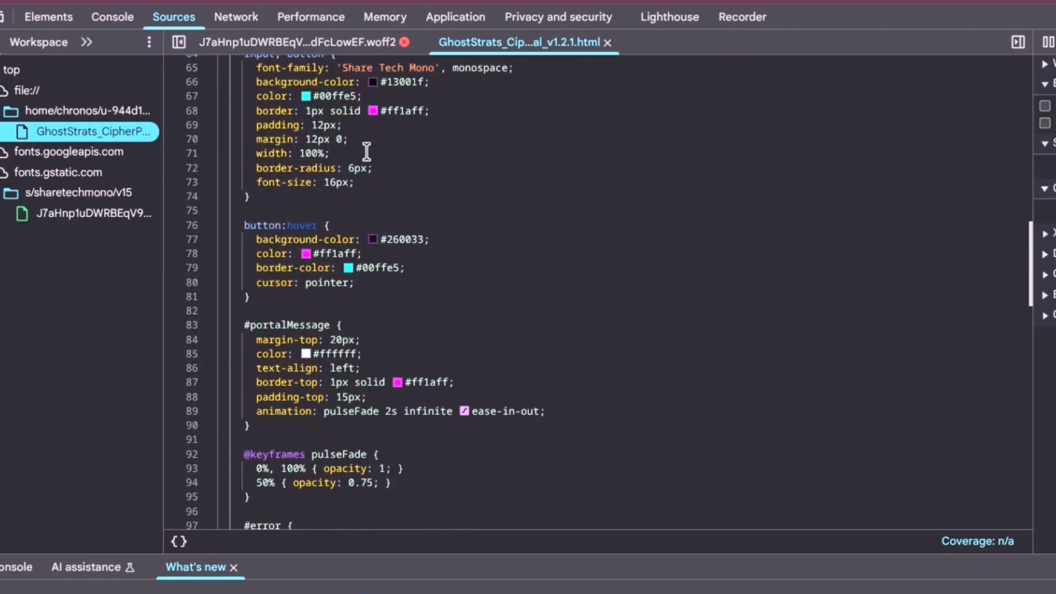
pyautogui.scroll(-3)
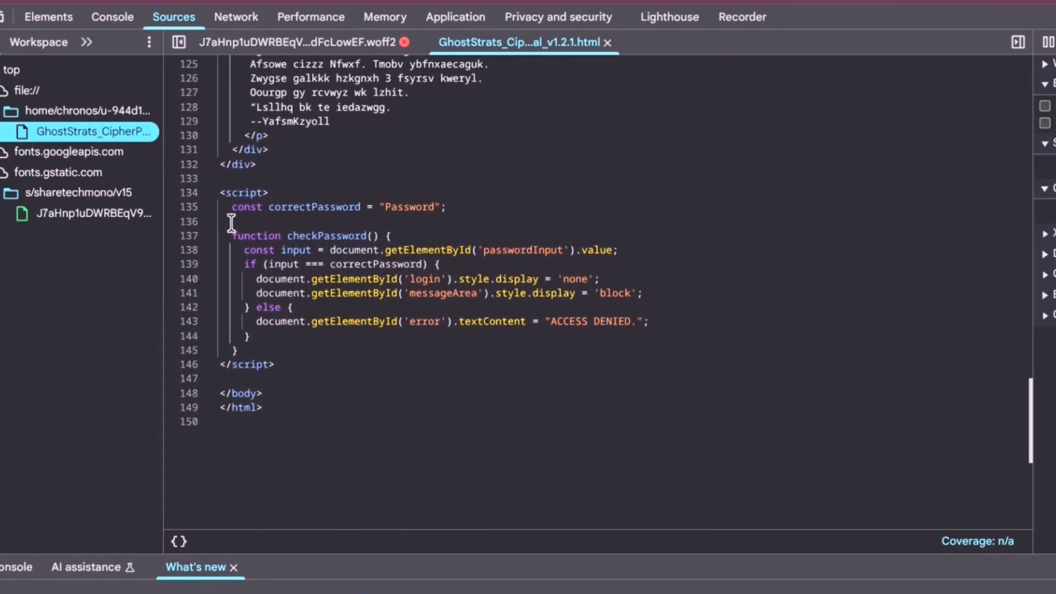
pyautogui.moveTo(232, 206); pyautogui.dragTo(445, 207)
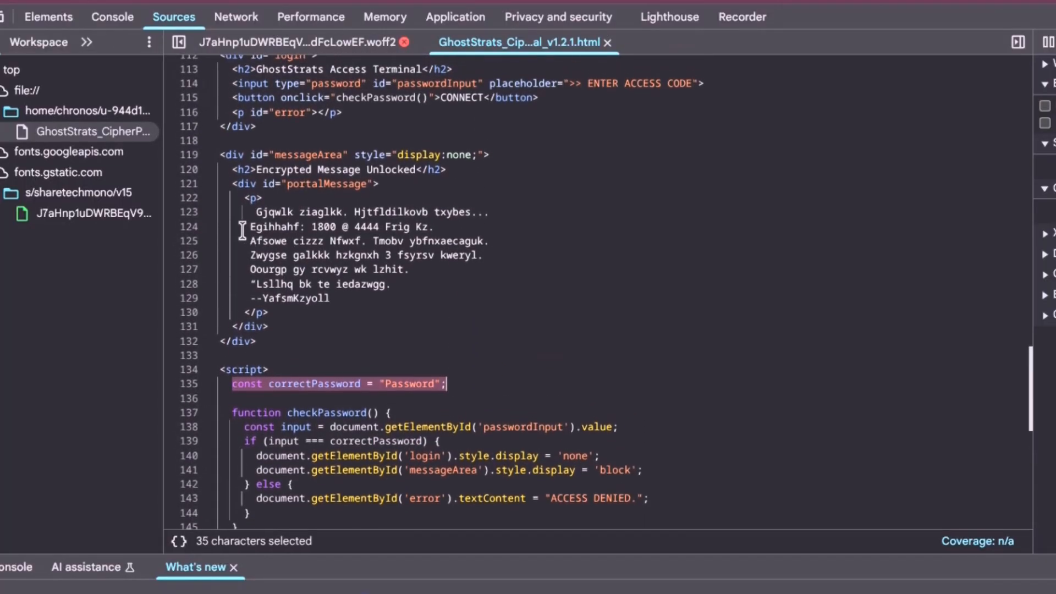
pyautogui.moveTo(250, 212); pyautogui.dragTo(329, 298)
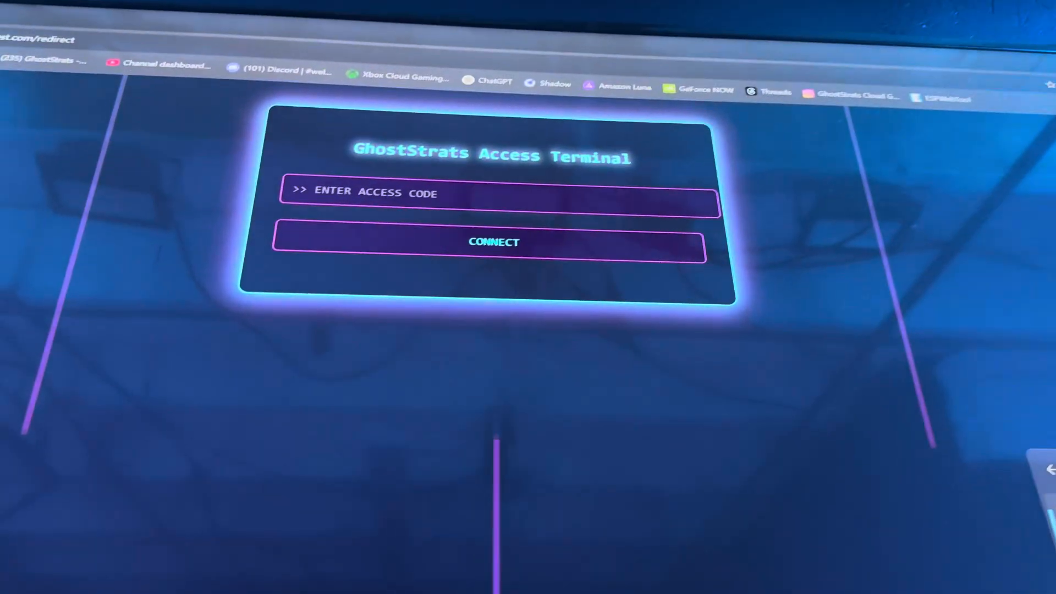
# Step: Unlock the portal with the access code to reach the Portal Messenger
pyautogui.click(494, 241)
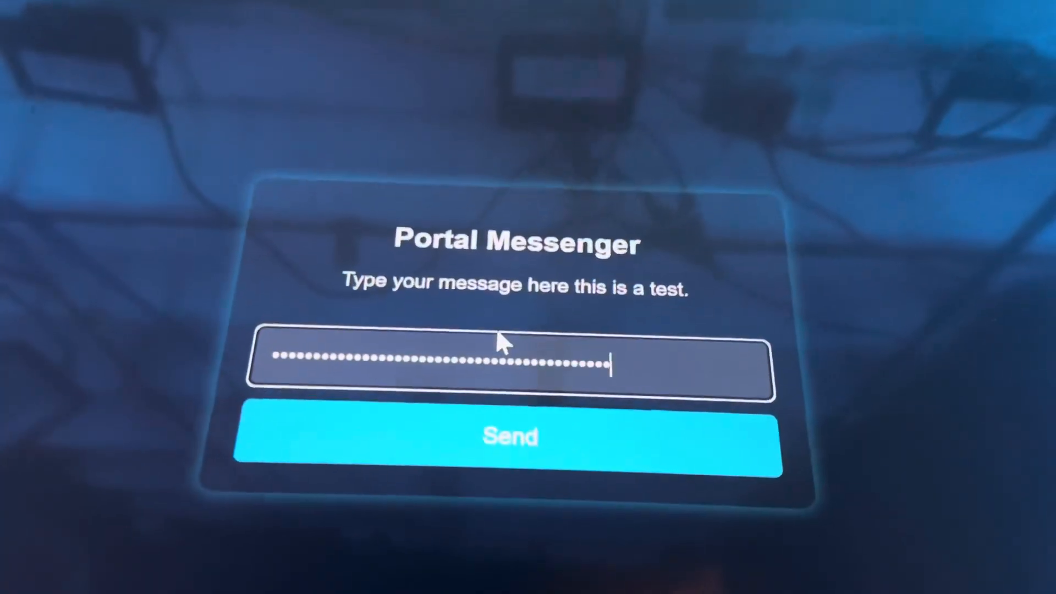
# Step: Send the typed Portal Messenger message
pyautogui.click(510, 437)
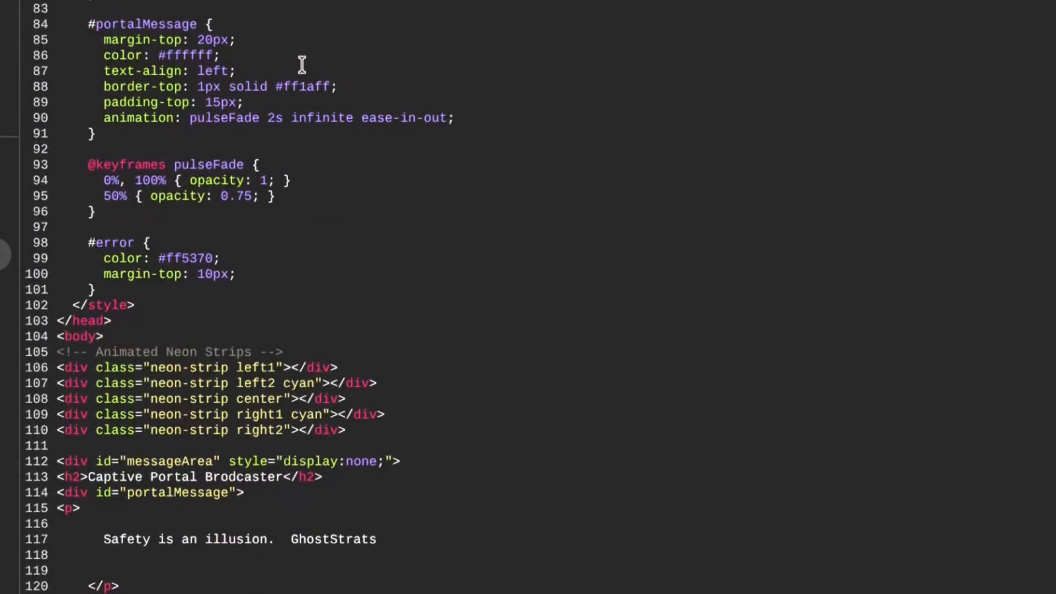
# Step: Replace 'Safety is an illusion.' on line 117 with 'Hello World!!!!!!!' before GhostStrats
pyautogui.moveTo(103, 539); pyautogui.dragTo(248, 538)
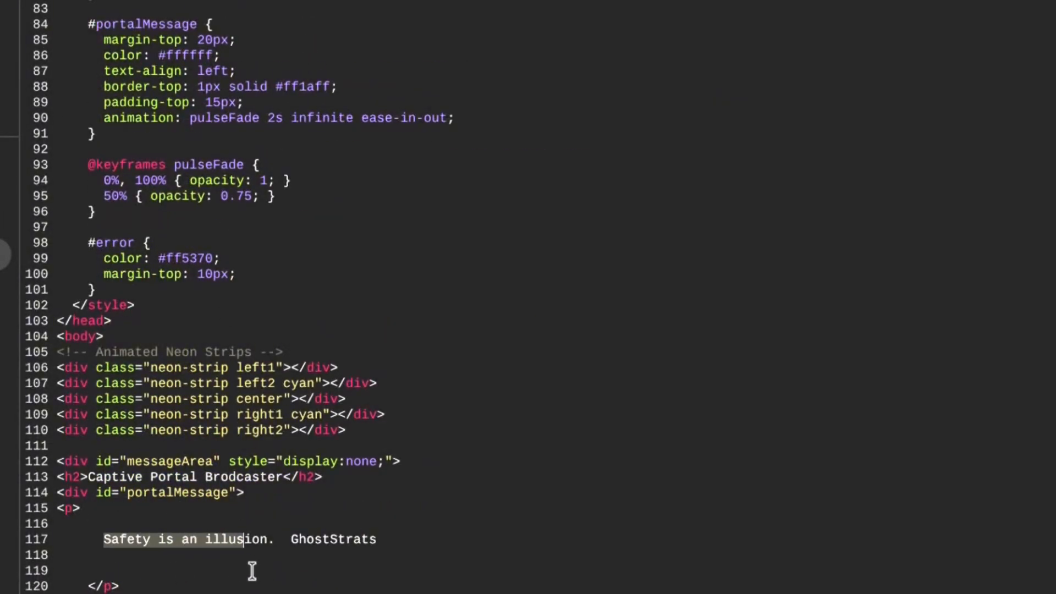
pyautogui.moveTo(245, 539); pyautogui.dragTo(377, 539)
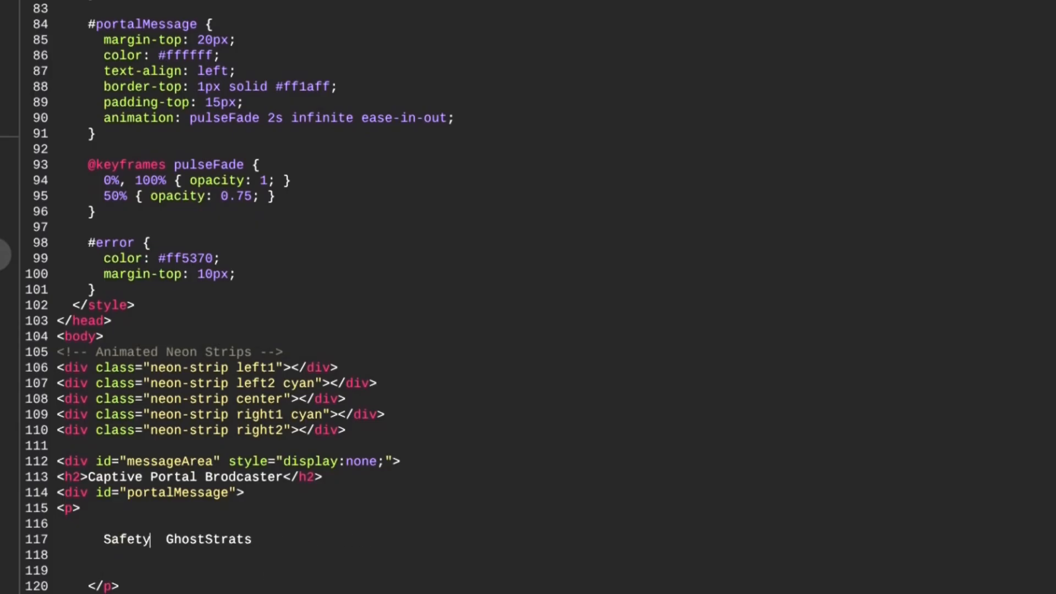
pyautogui.write('Hello')
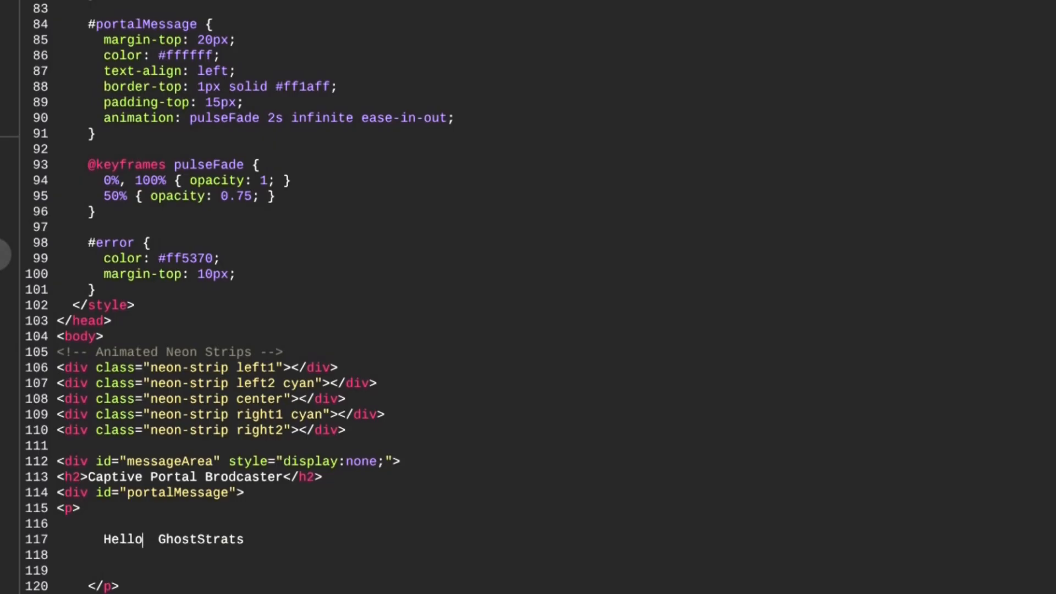
pyautogui.write('Wo')
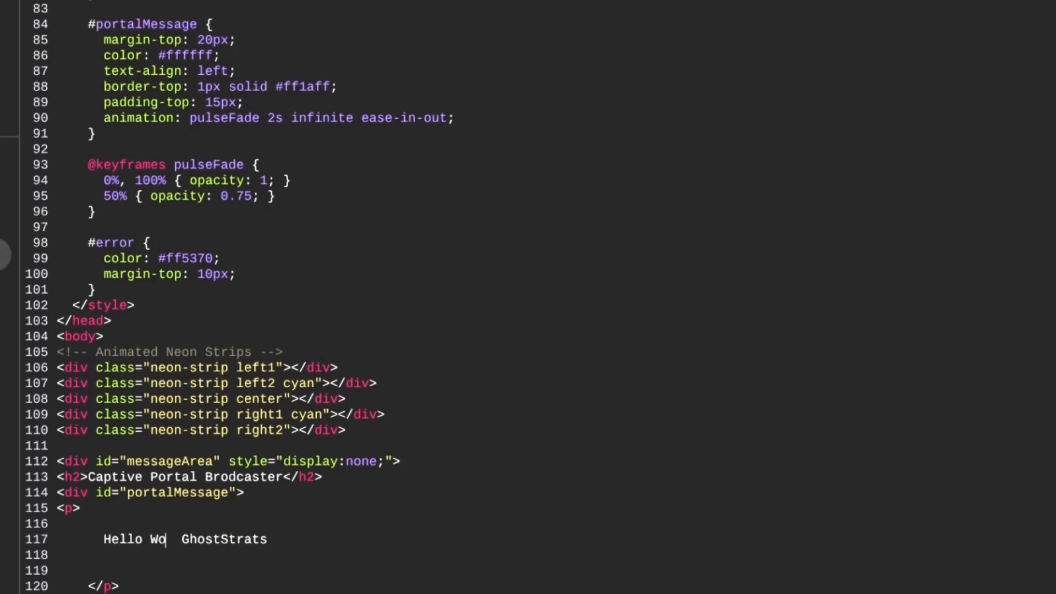
pyautogui.write('rld!!!!')
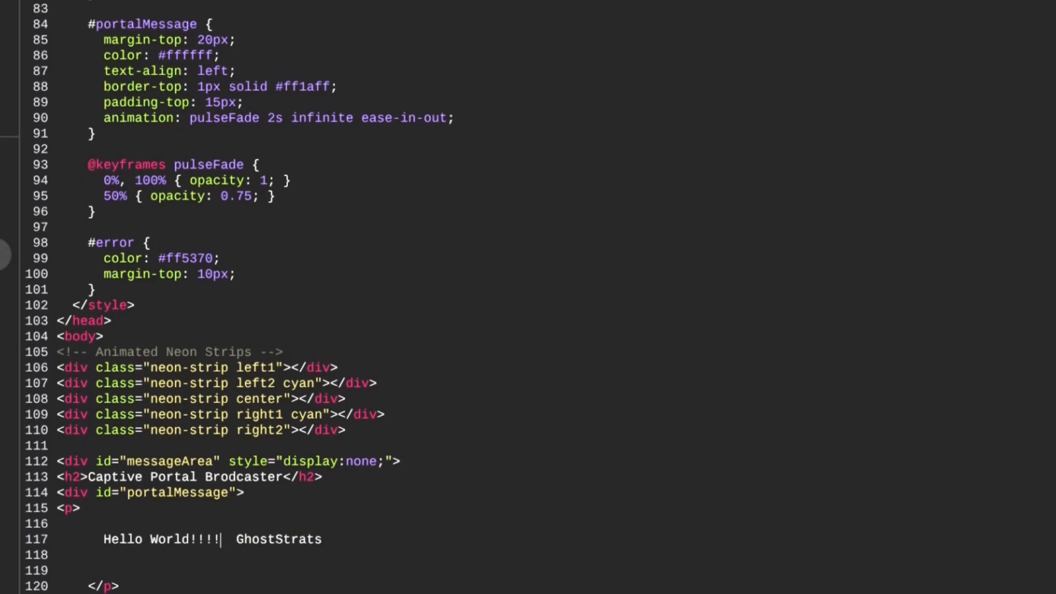
pyautogui.write('!!!')
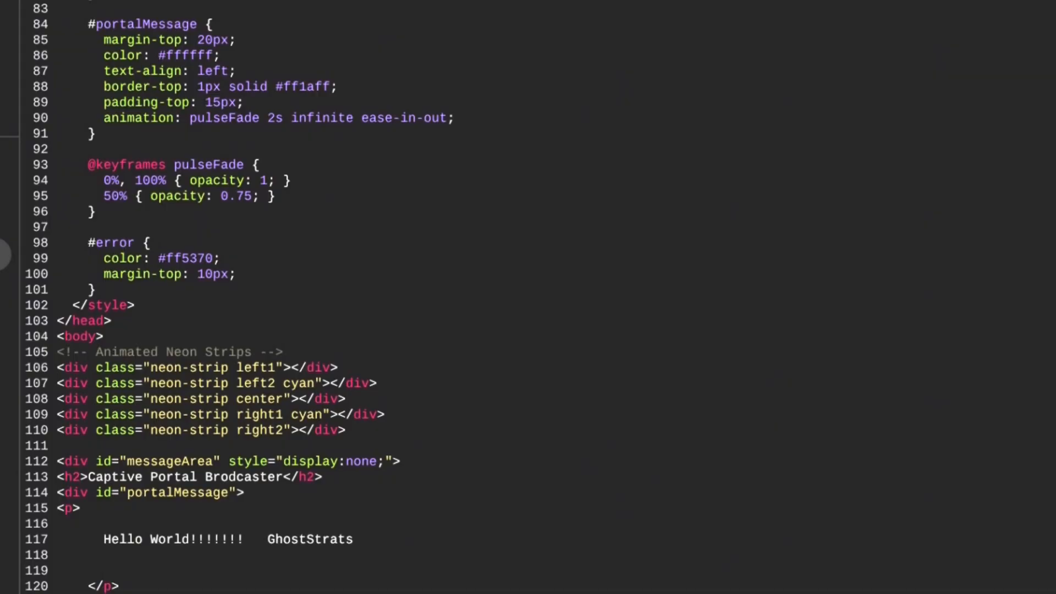